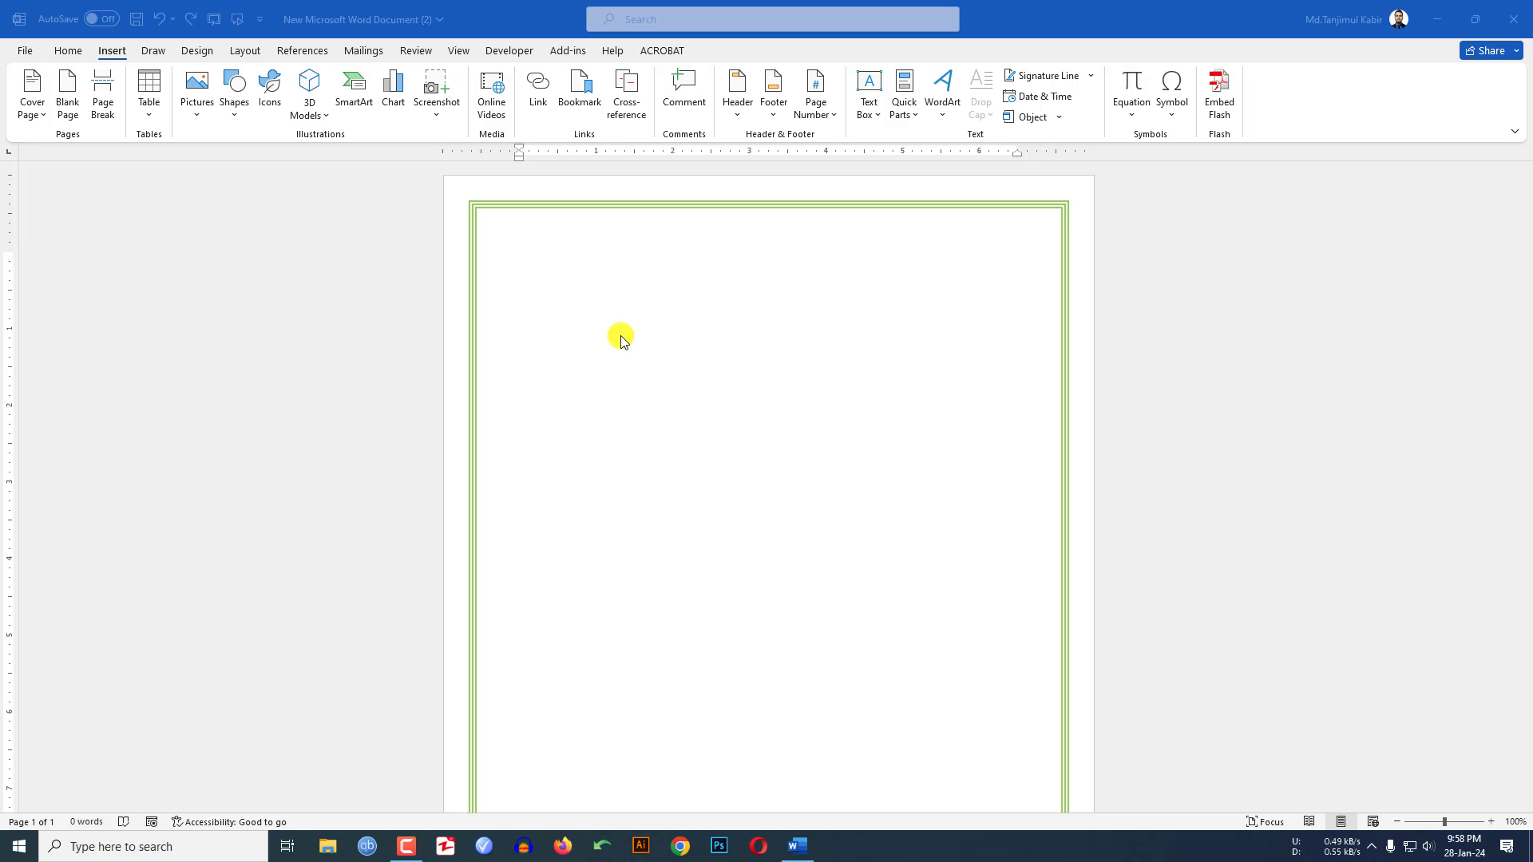
- Switch to the Design ribbon to reach the page border options
click(196, 50)
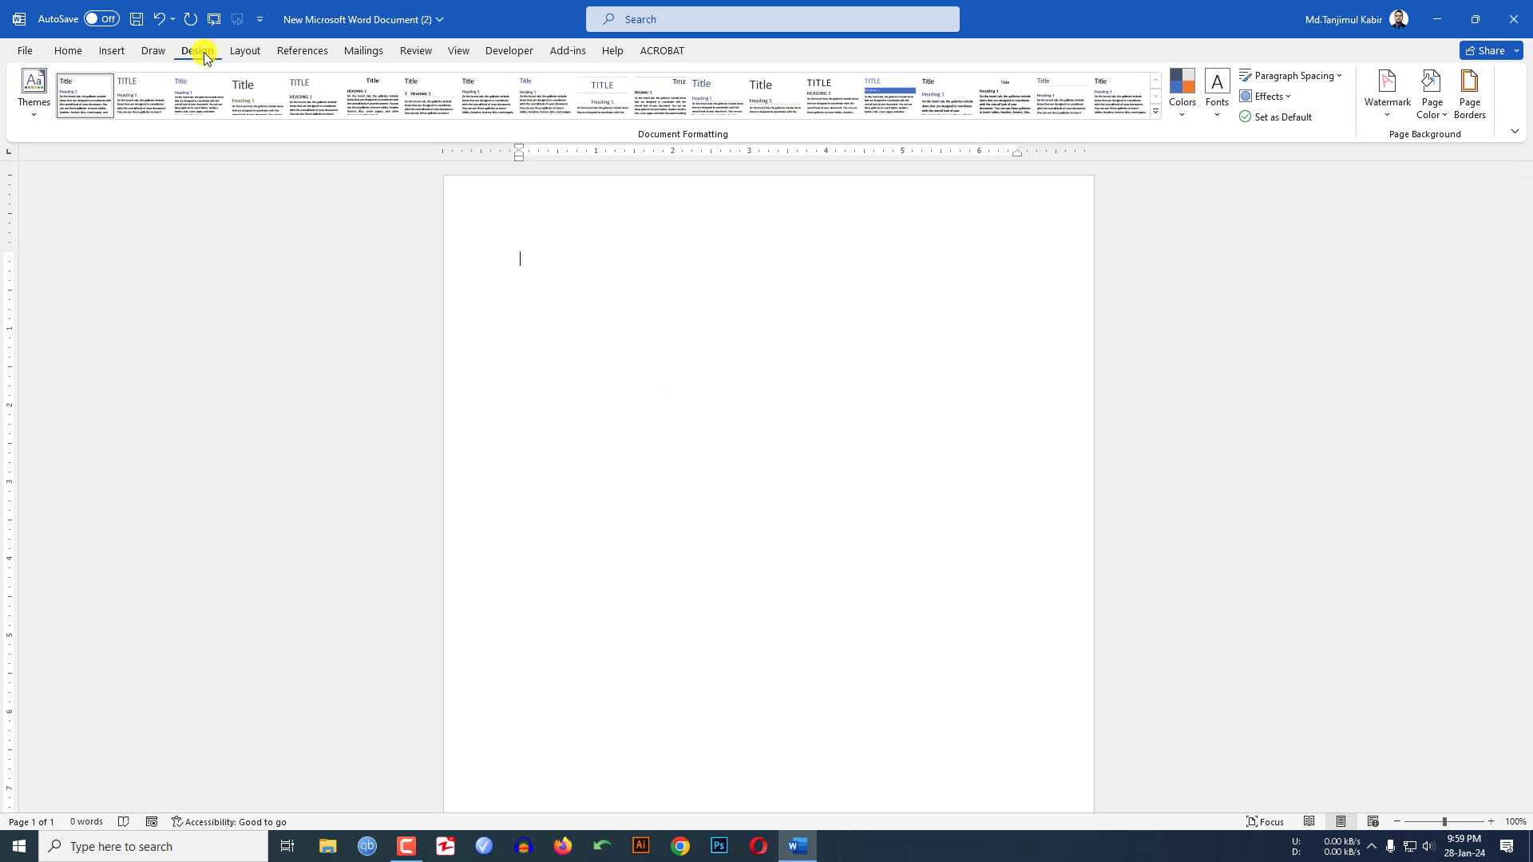
- Apply a Box page border with double-line style, 3 pt width and blue colour
click(1468, 93)
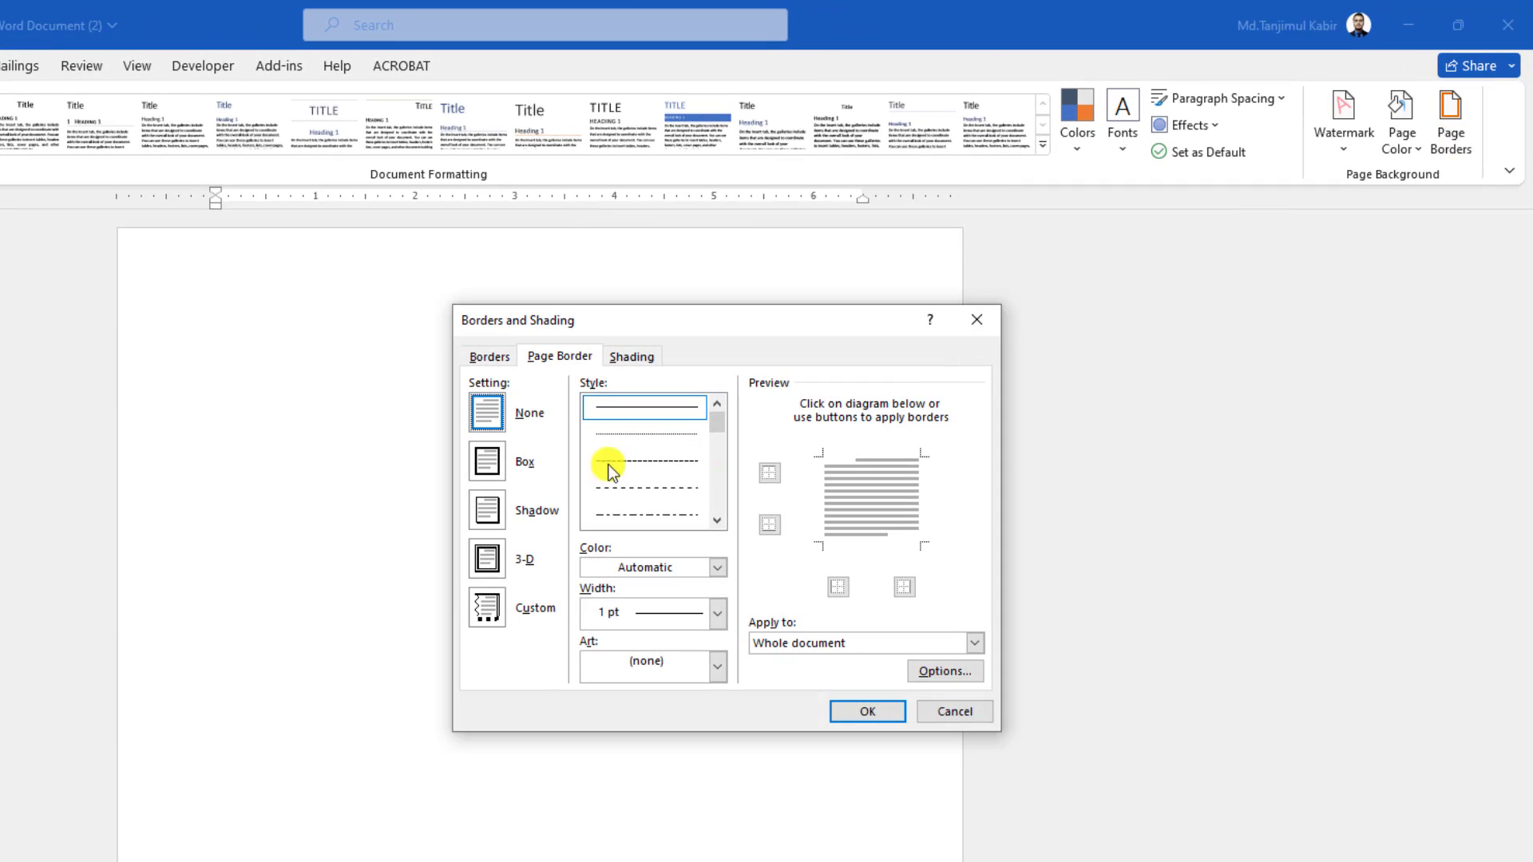
click(486, 461)
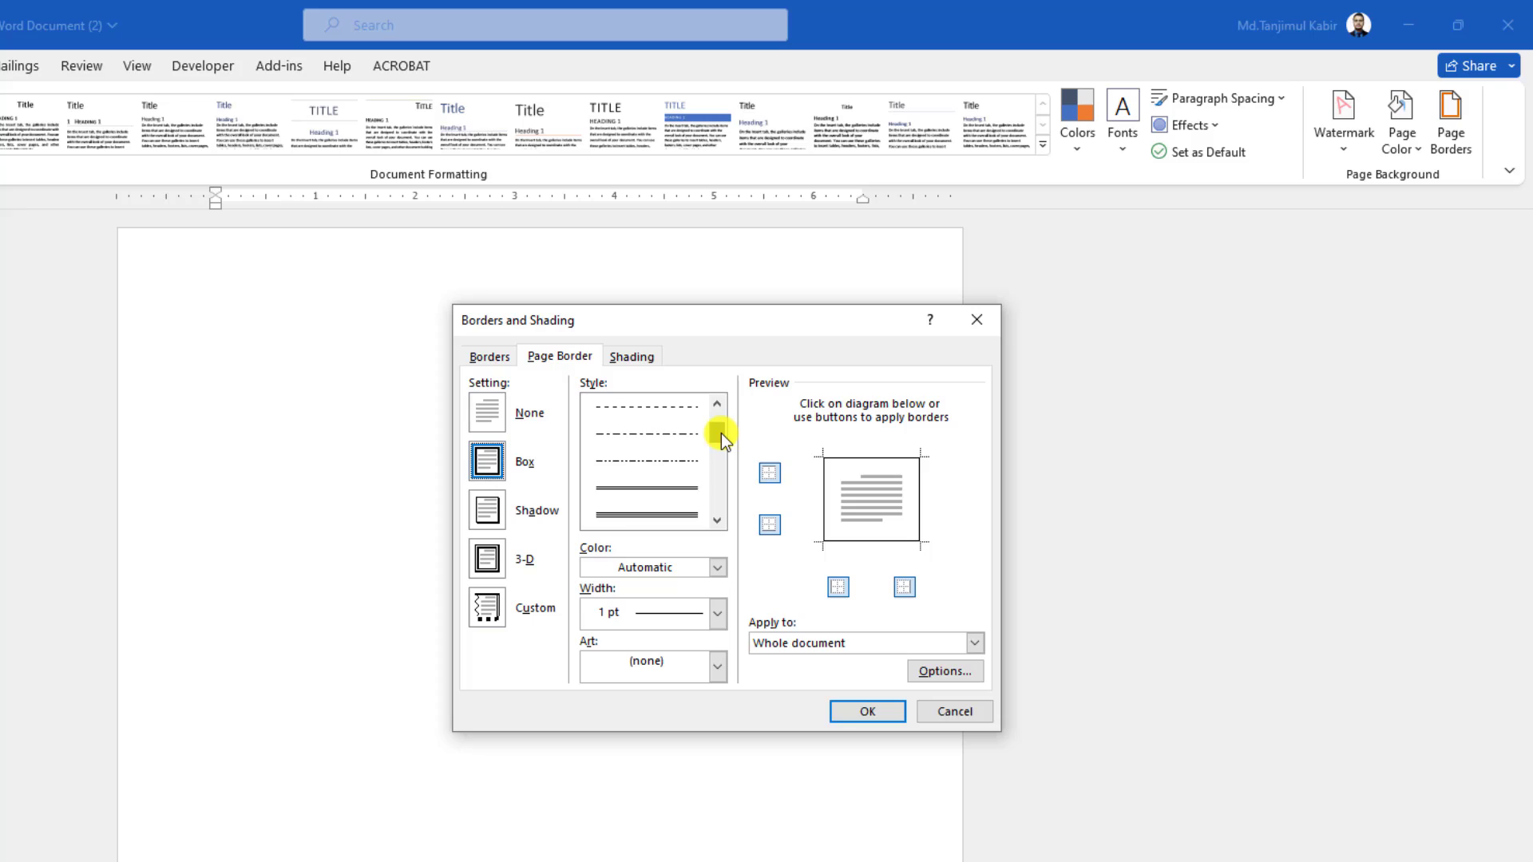
scroll(down, 3)
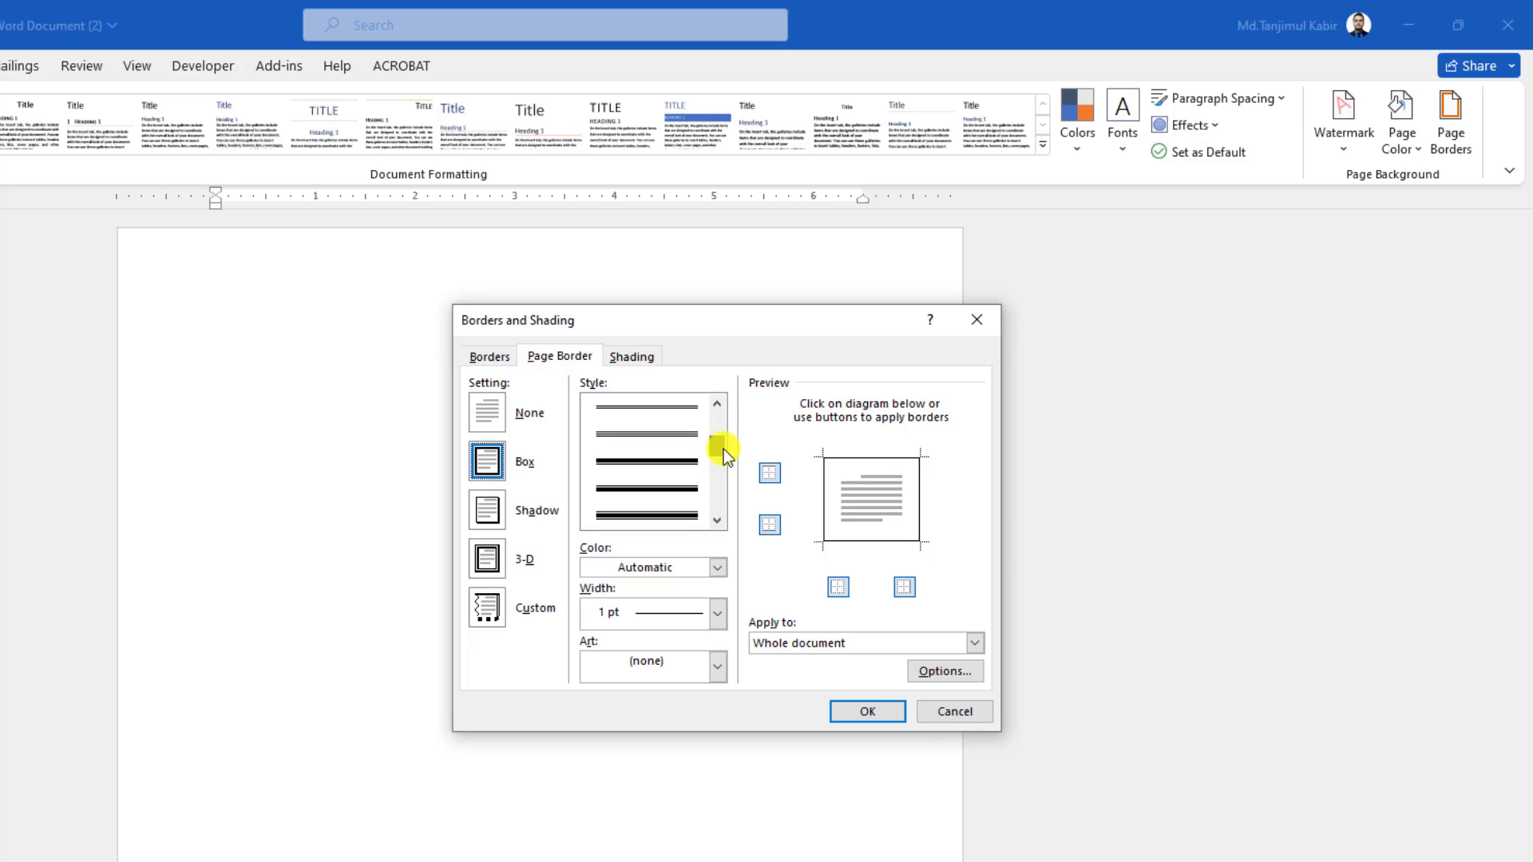
click(641, 515)
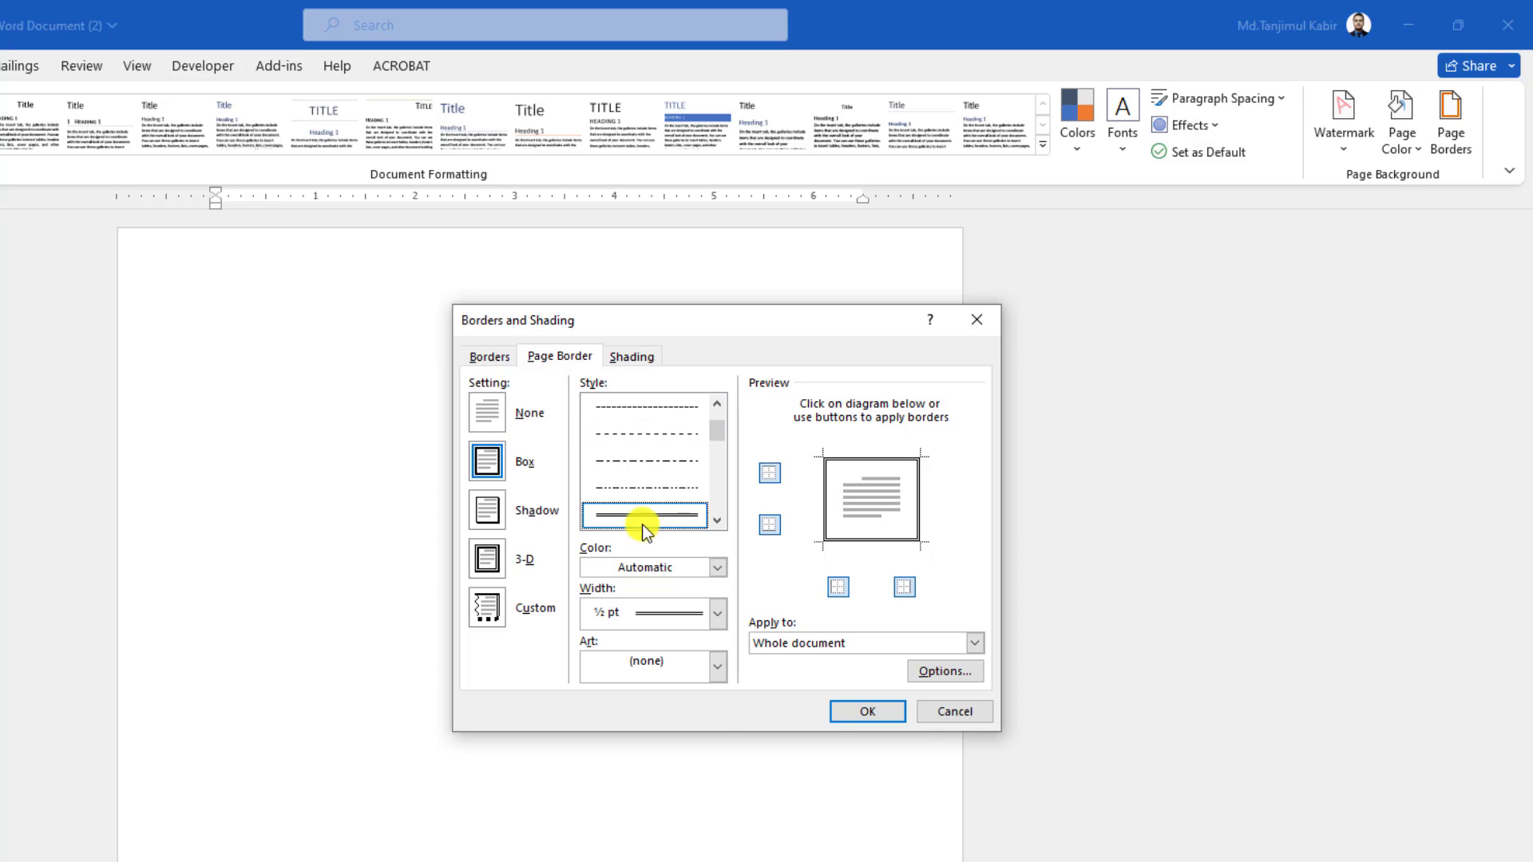
click(717, 613)
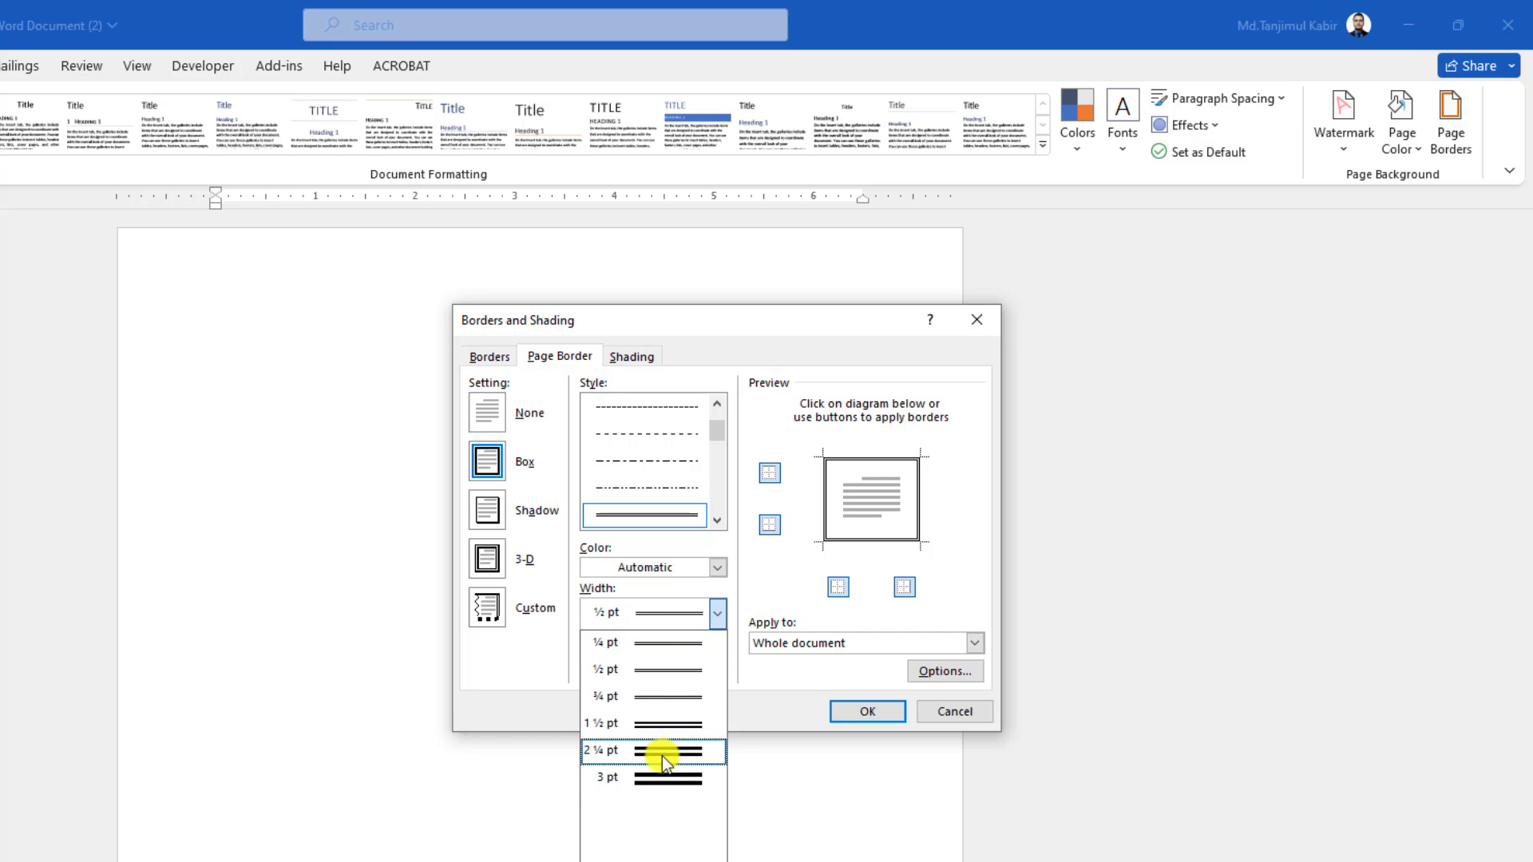
click(651, 776)
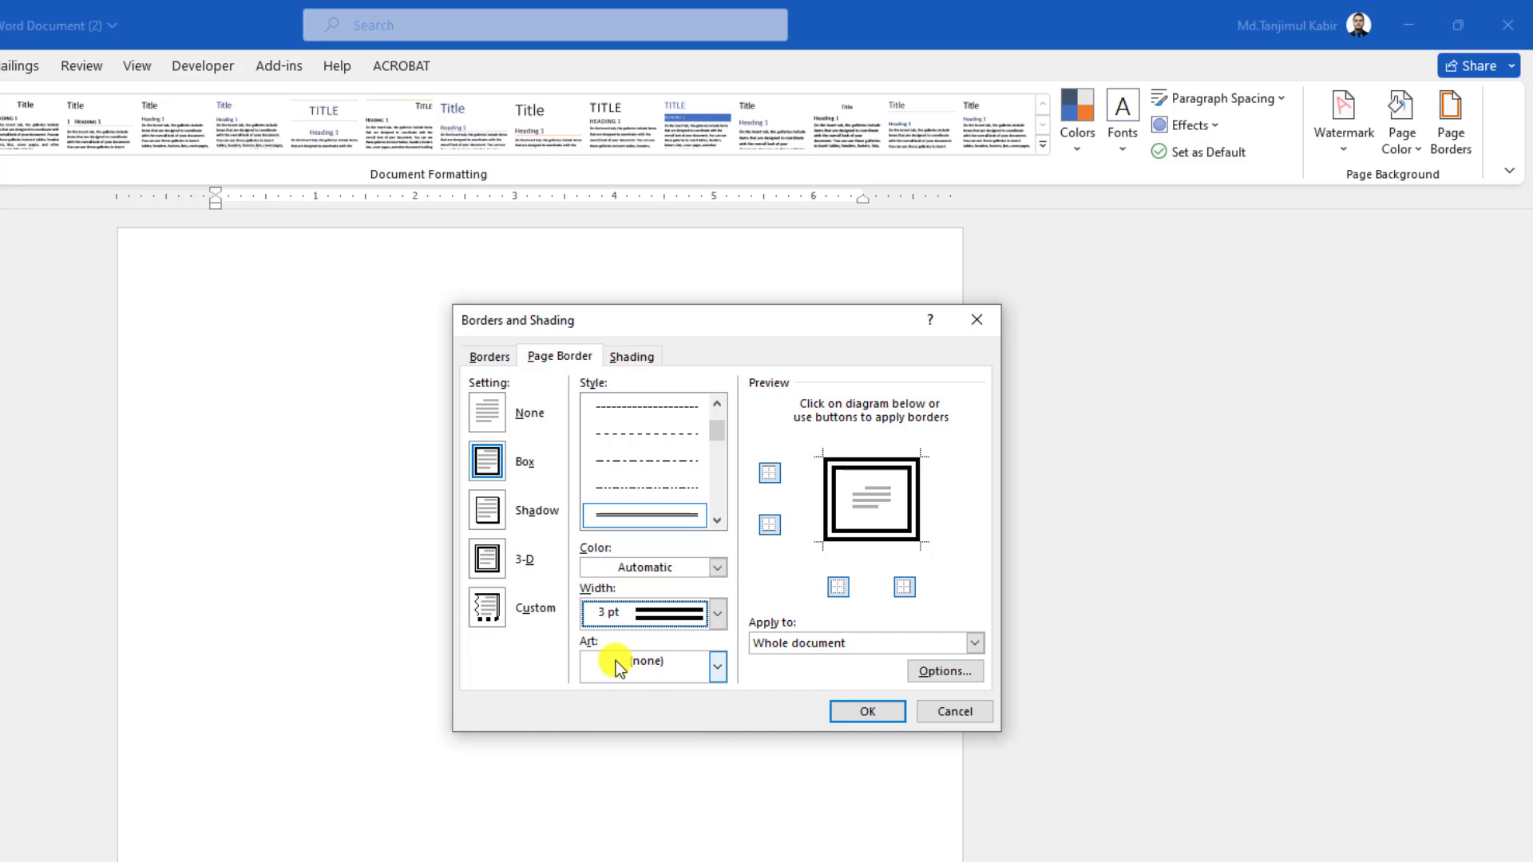
click(718, 567)
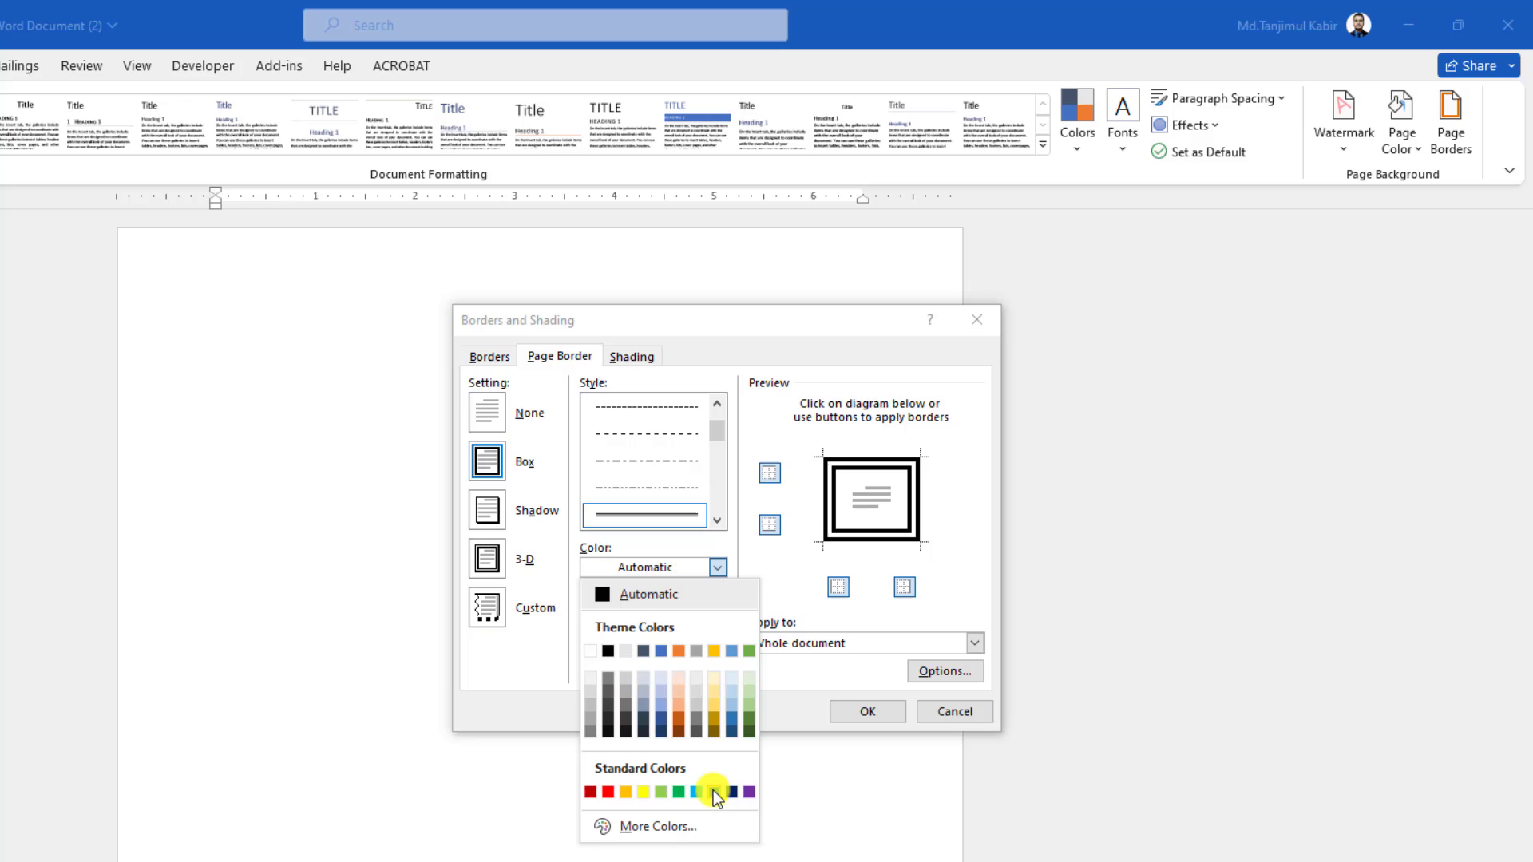
click(714, 792)
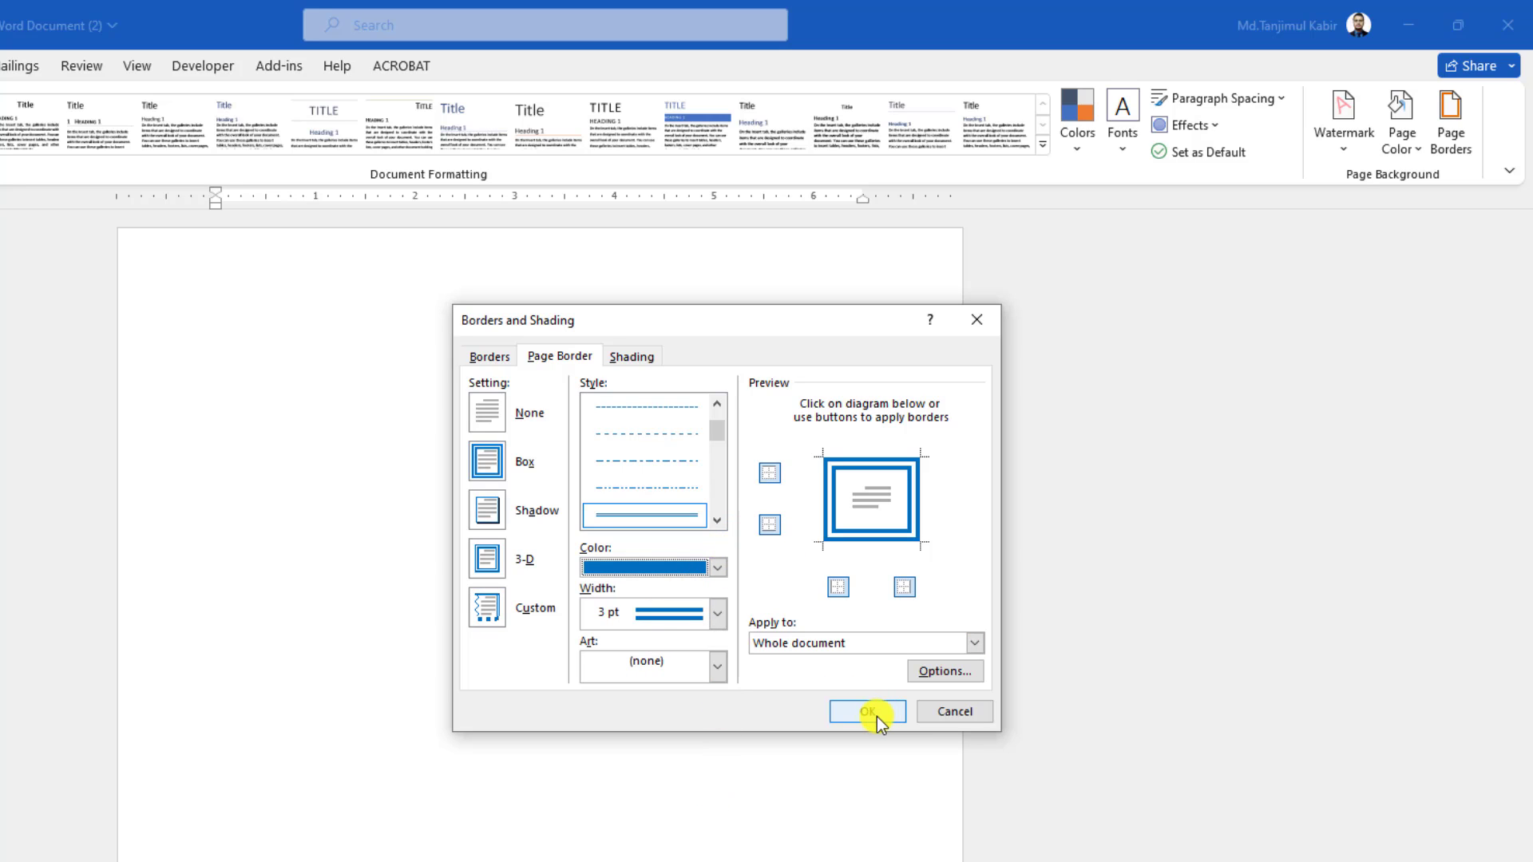
click(865, 710)
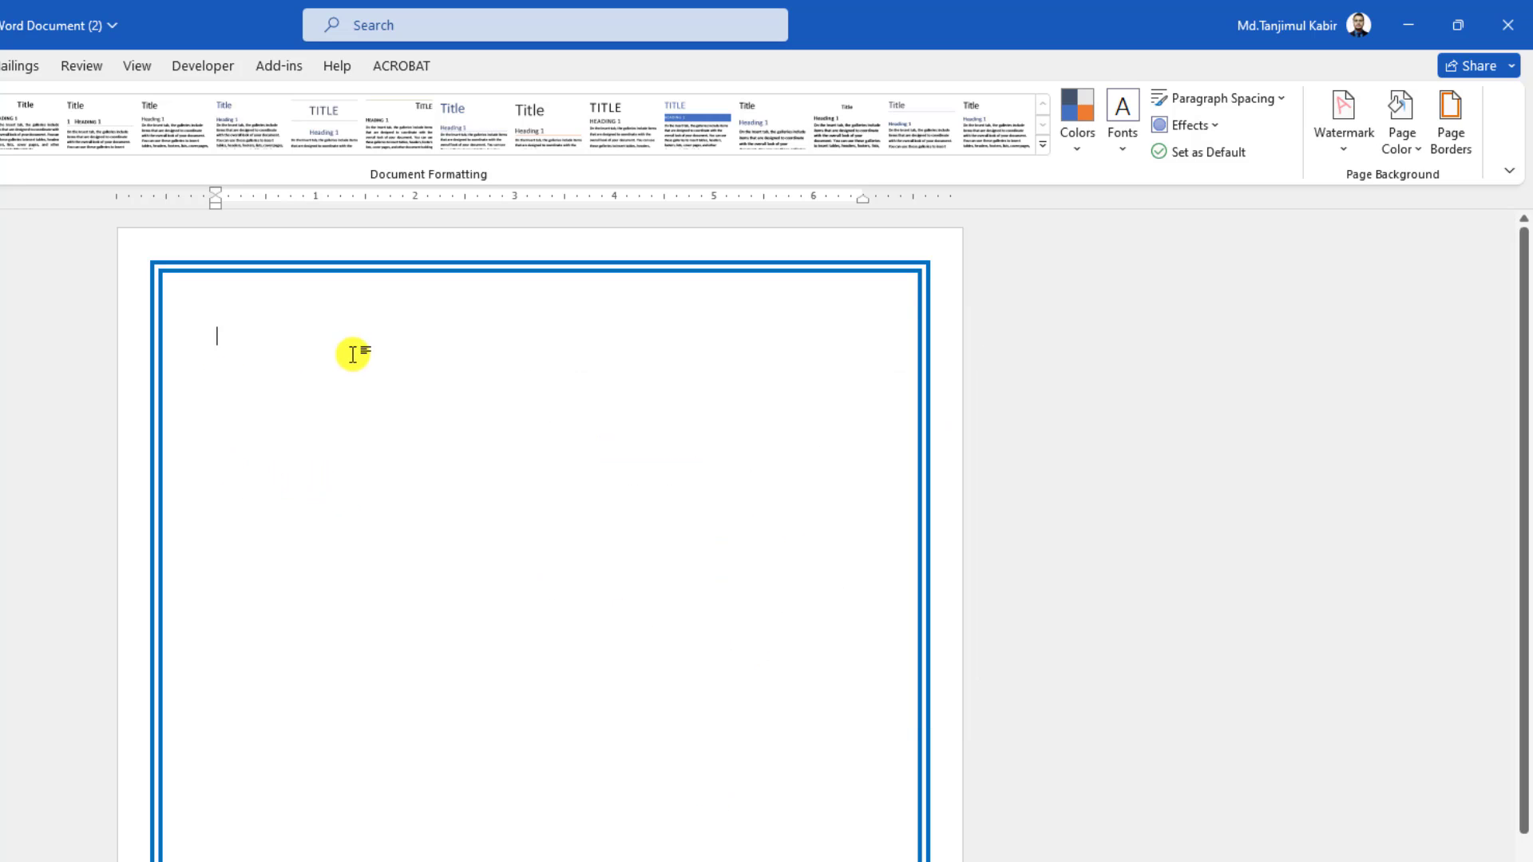
mouse_move(445, 431)
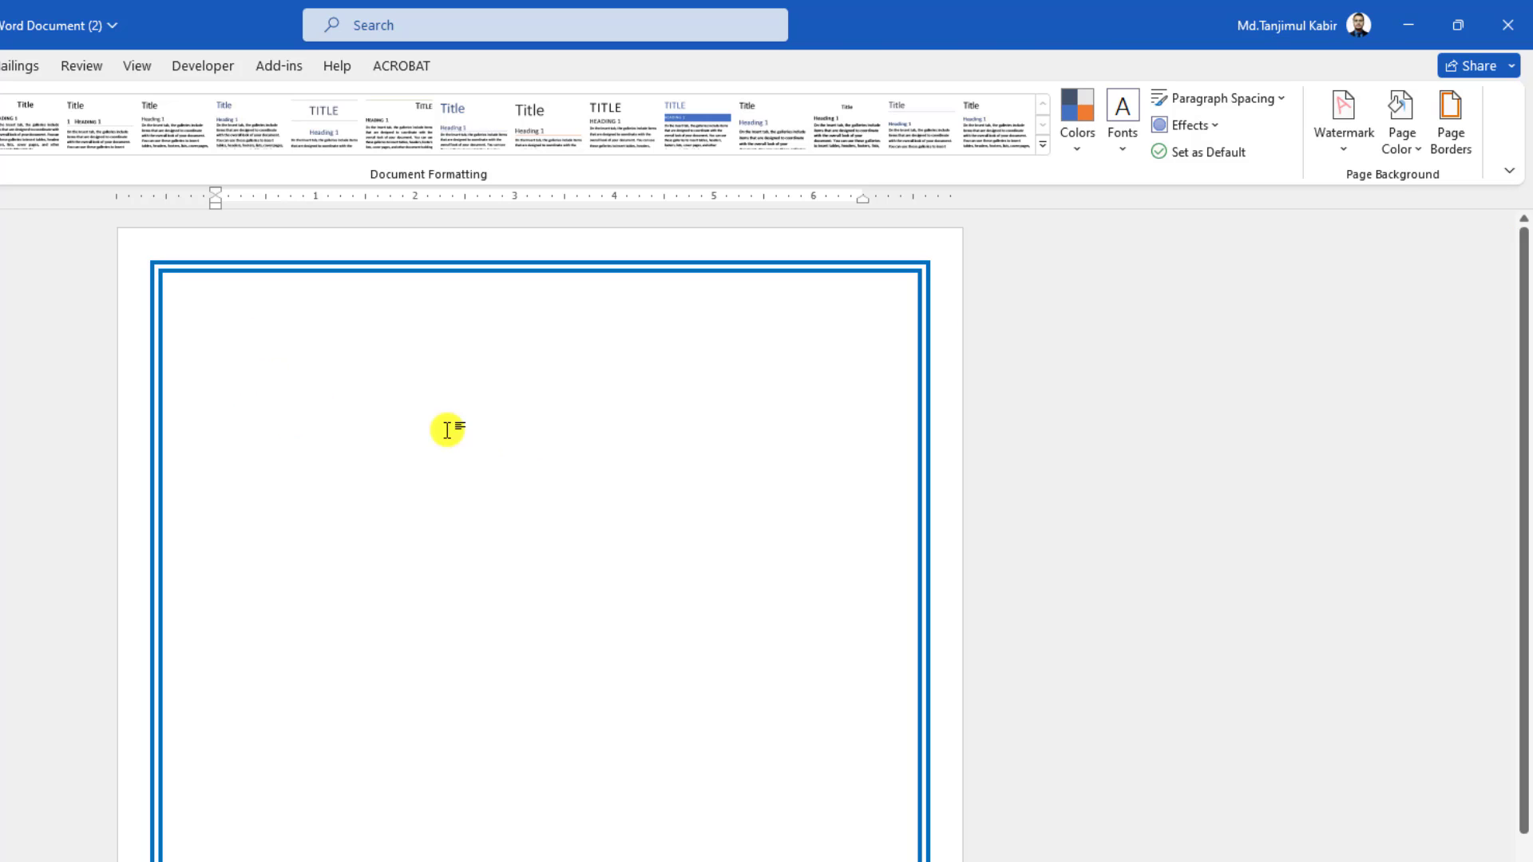
- Choose the yellow stars pattern from the Art list in Page Borders
click(1450, 124)
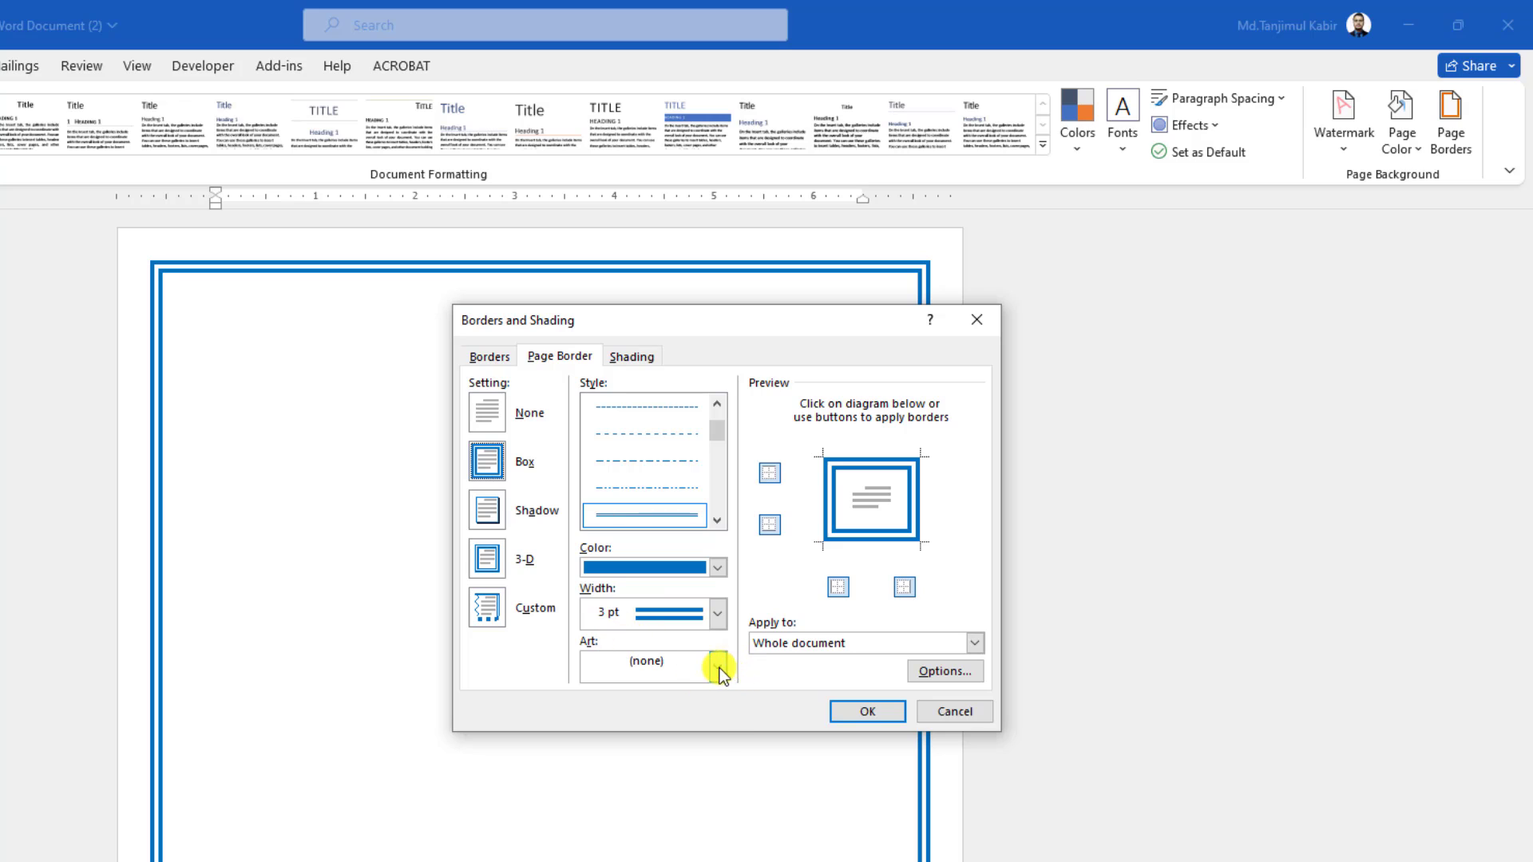
click(712, 665)
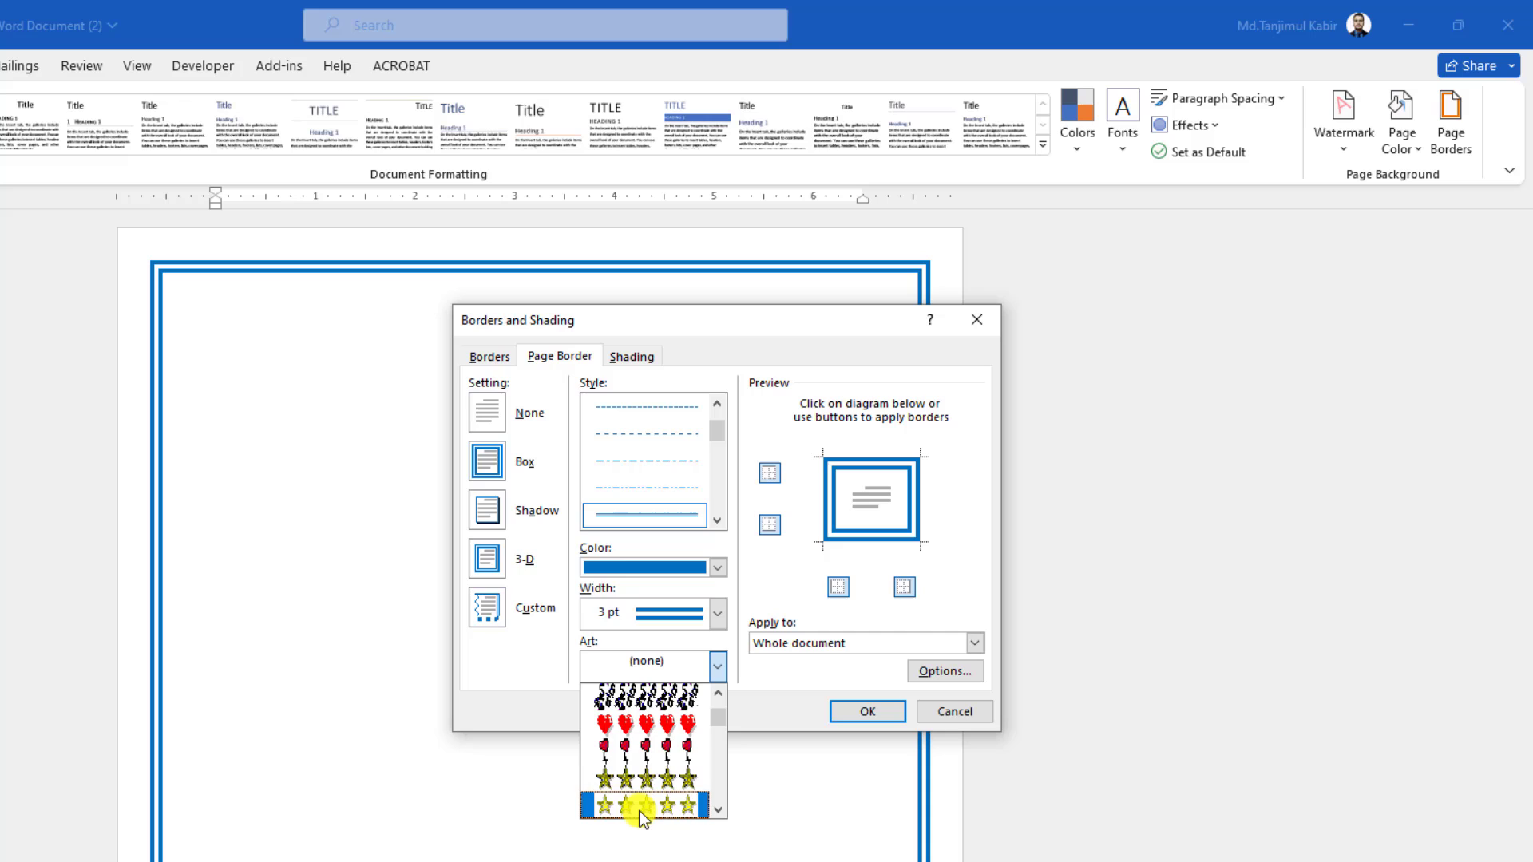
click(640, 806)
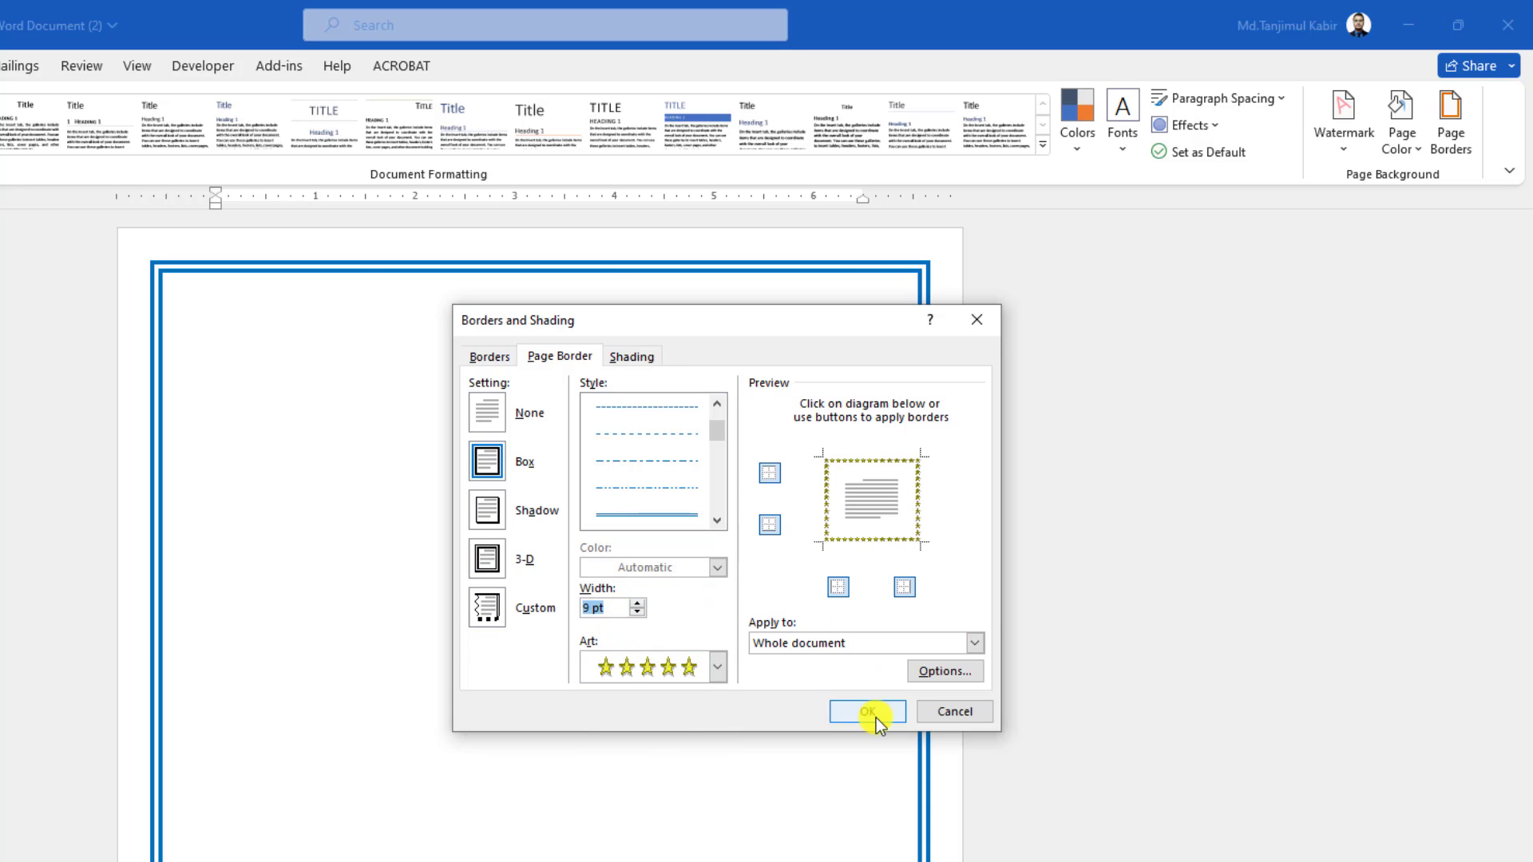
- Confirm the star art border so it replaces the blue double line on the page
click(866, 711)
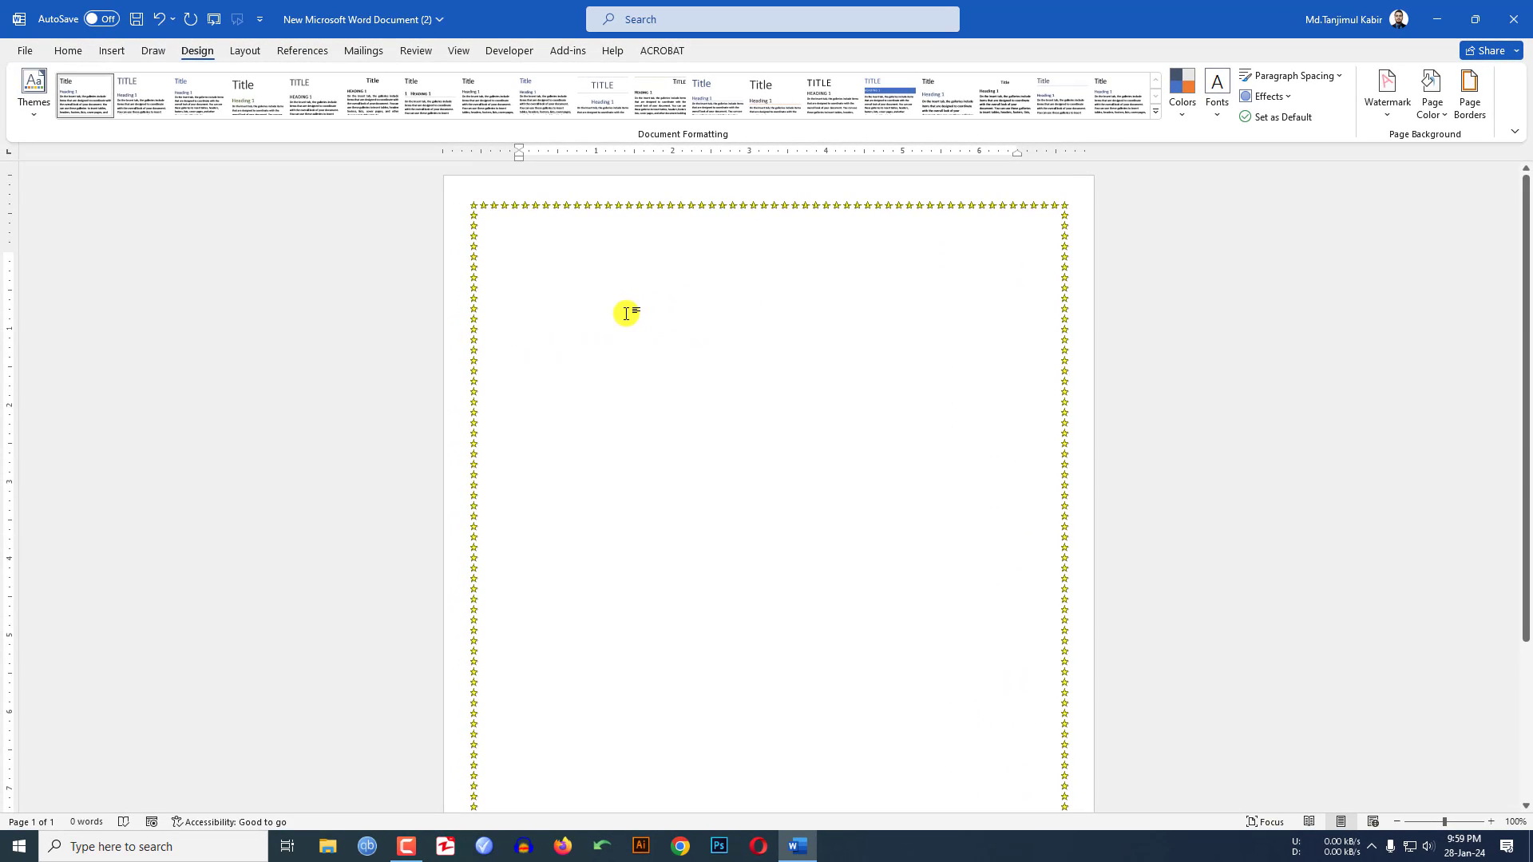
click(519, 259)
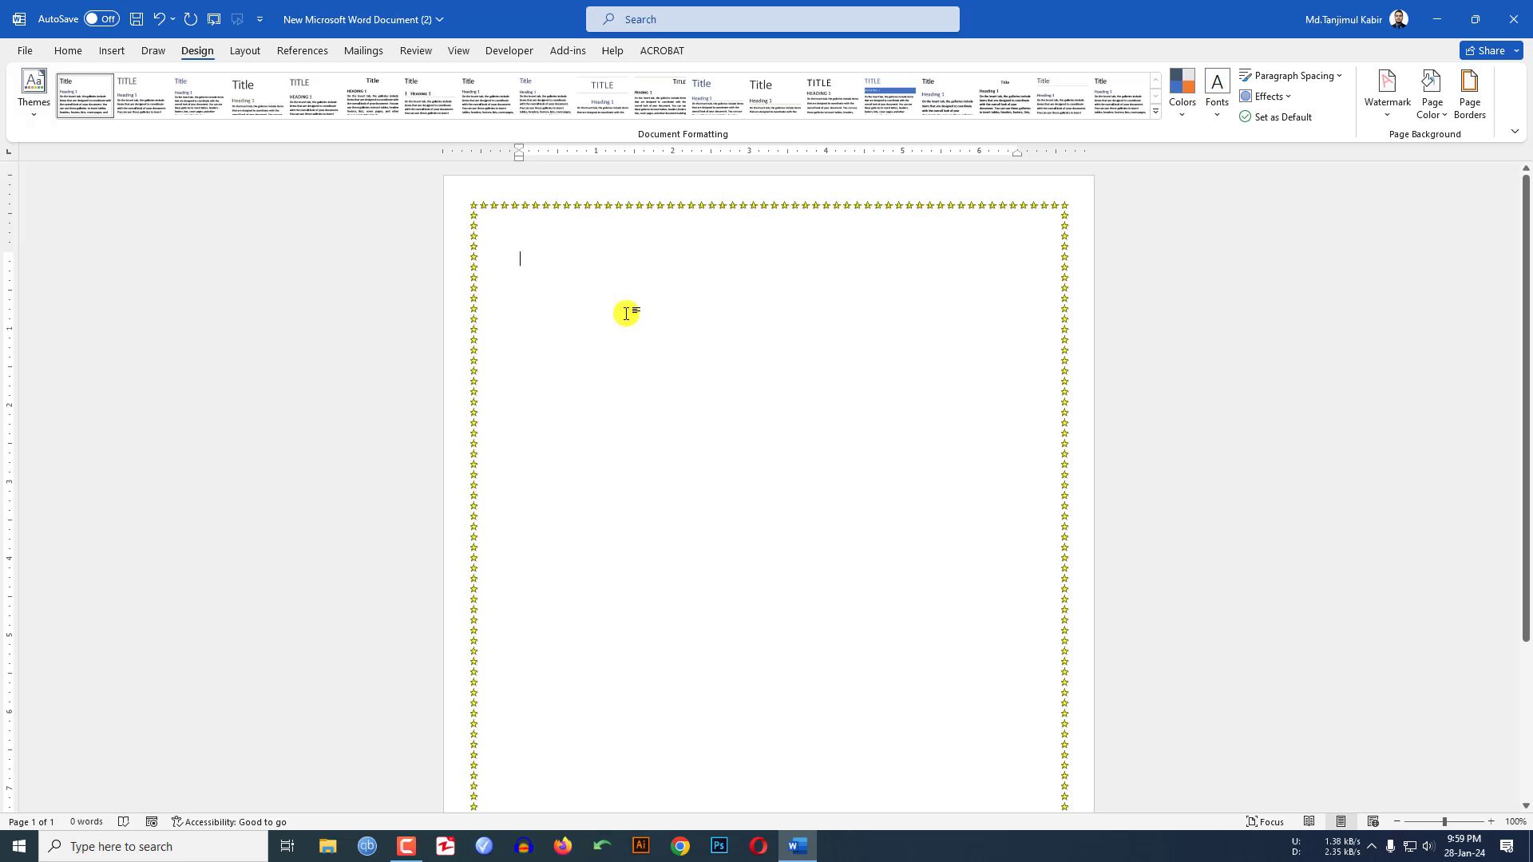